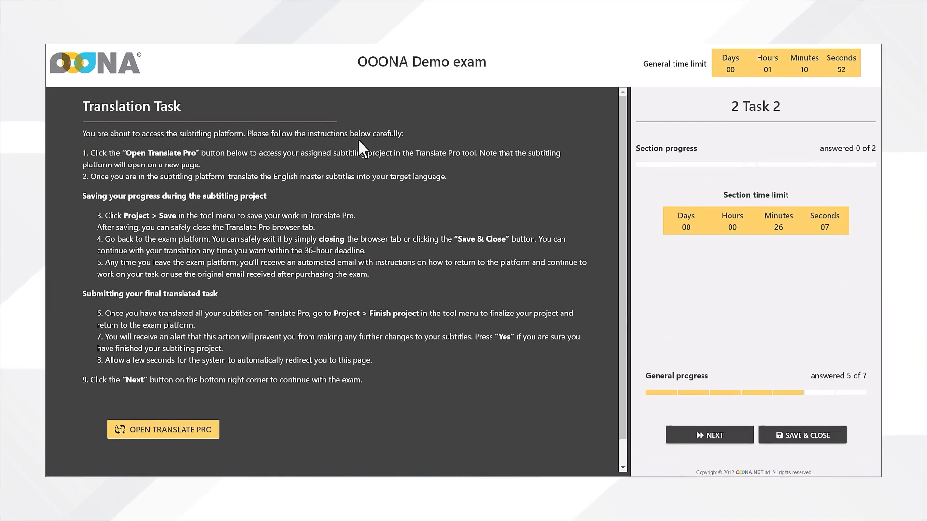
mouse_move(163, 430)
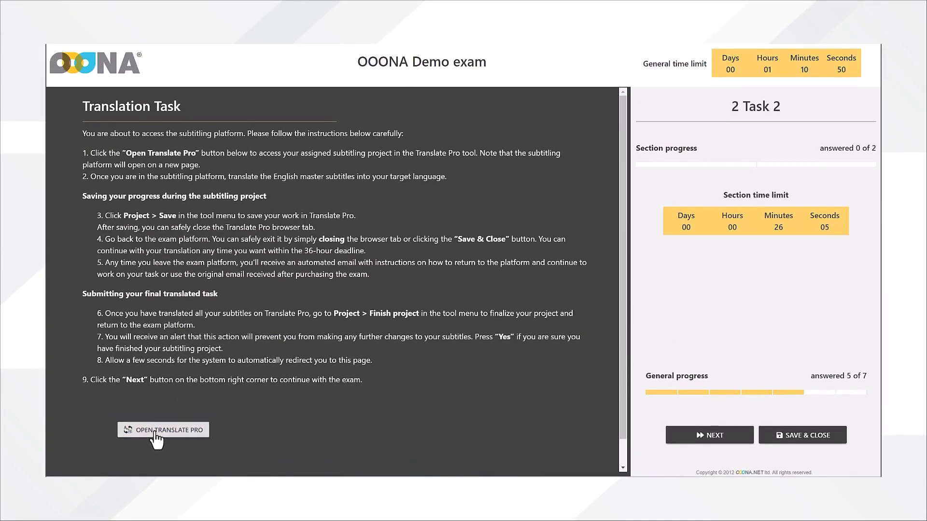
- Launch the exam's translation task in Translate Pro with the English master subtitles loaded
click(163, 429)
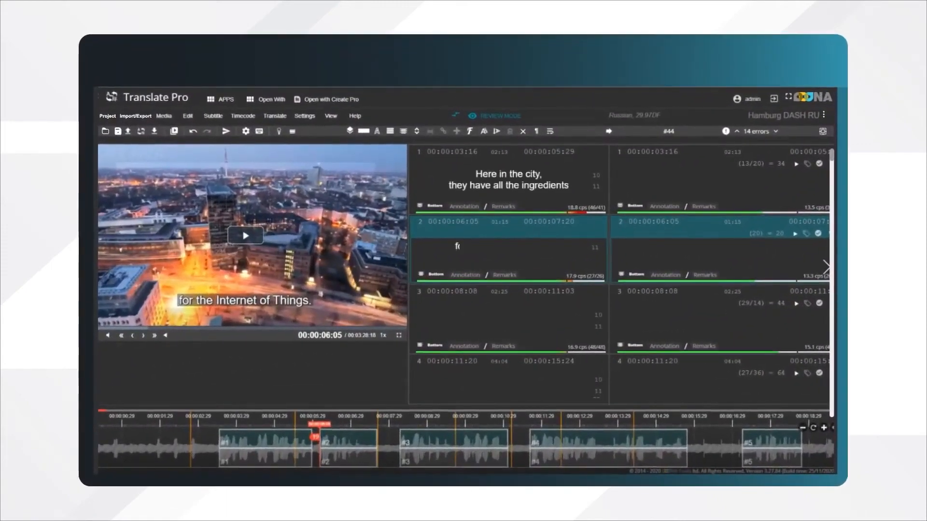